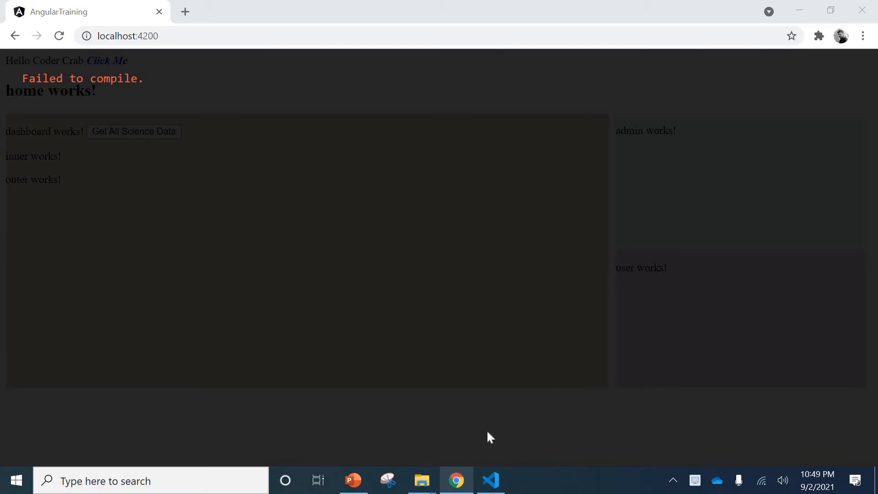
Annotate the subscribe callback's resp parameter as (resp:any) and save so the app compiles
click(490, 480)
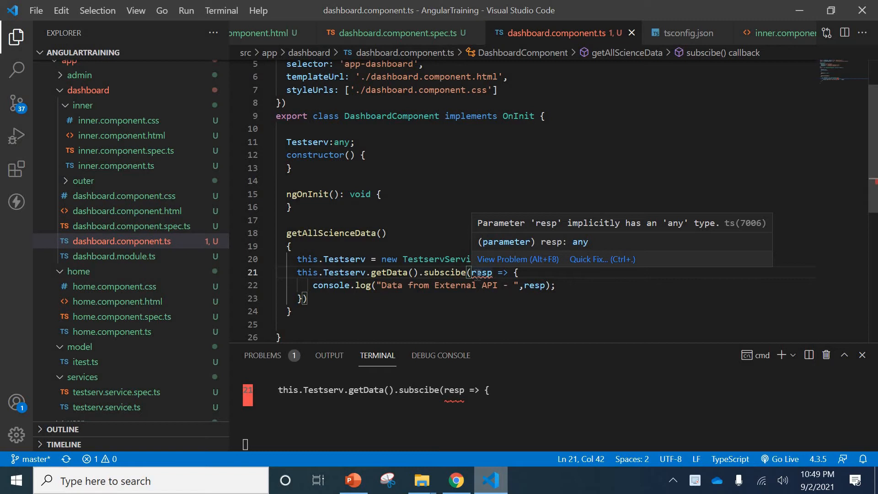
mouse_move(537, 304)
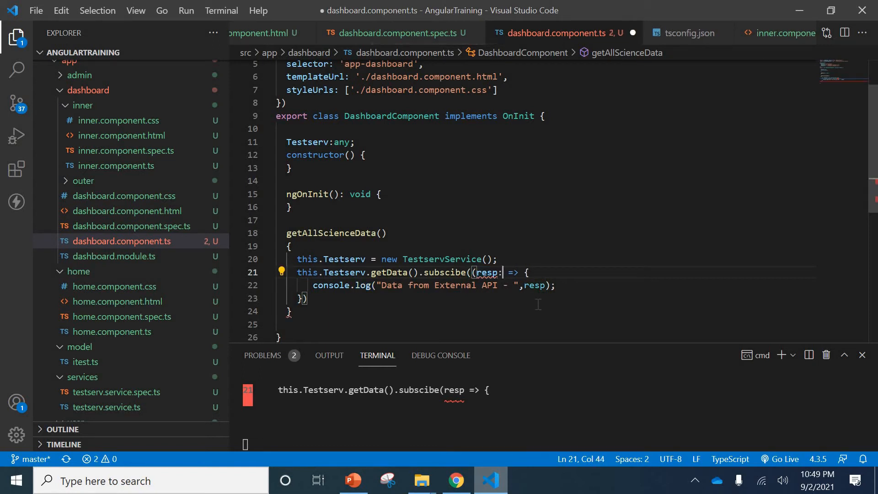
text(any)
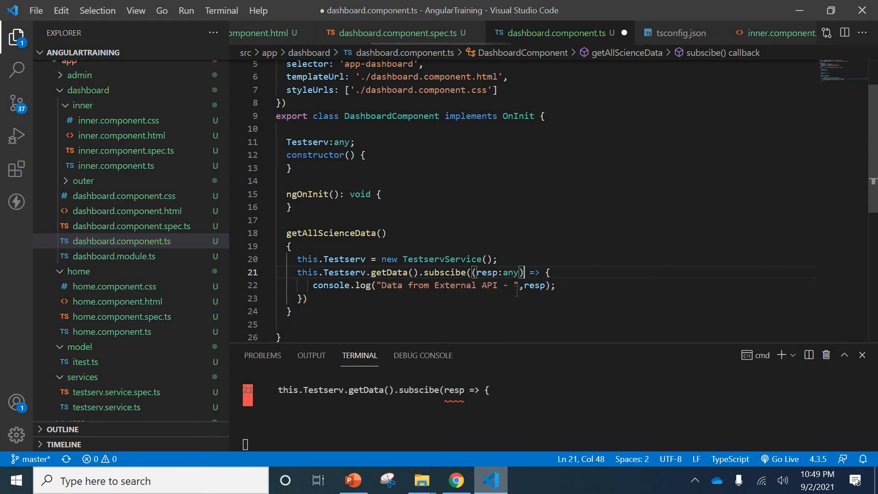
key(ctrl+s)
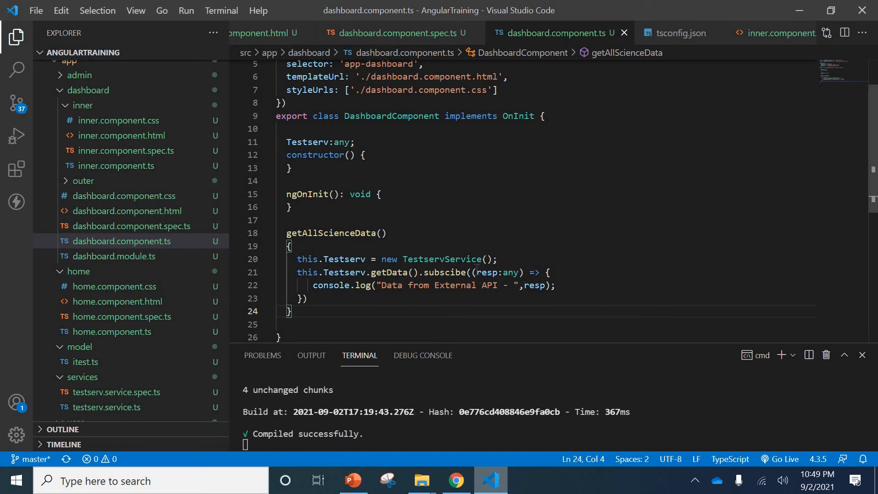
click(512, 272)
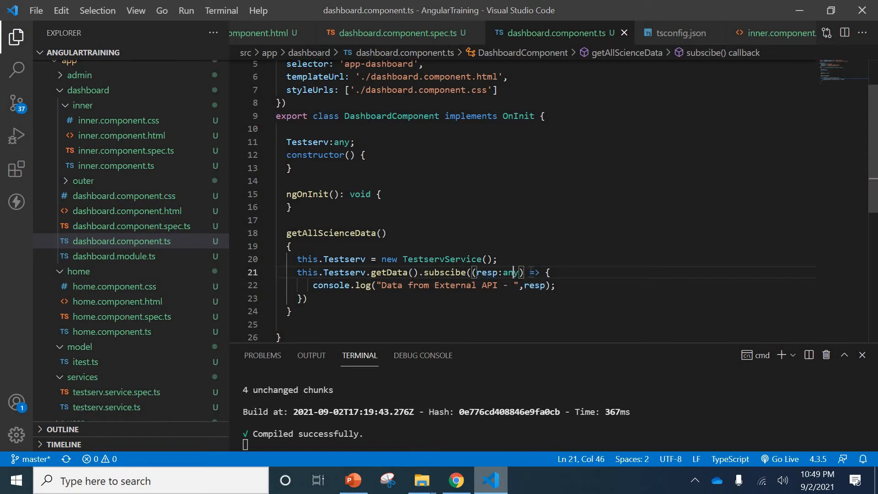
Select the (resp:any) annotation to revert it back to plain resp
double_click(486, 273)
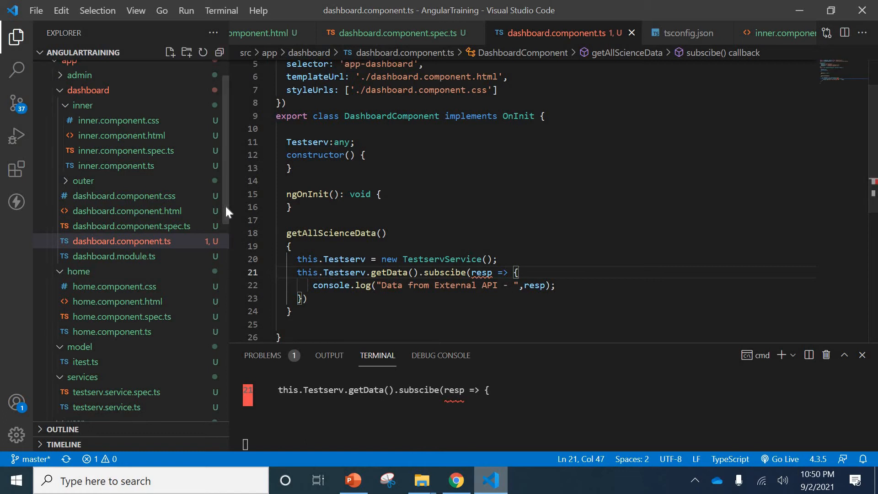
Add "noImplicitAny": false under compilerOptions in tsconfig.json, then return to dashboard.component.ts
scroll(down, 3)
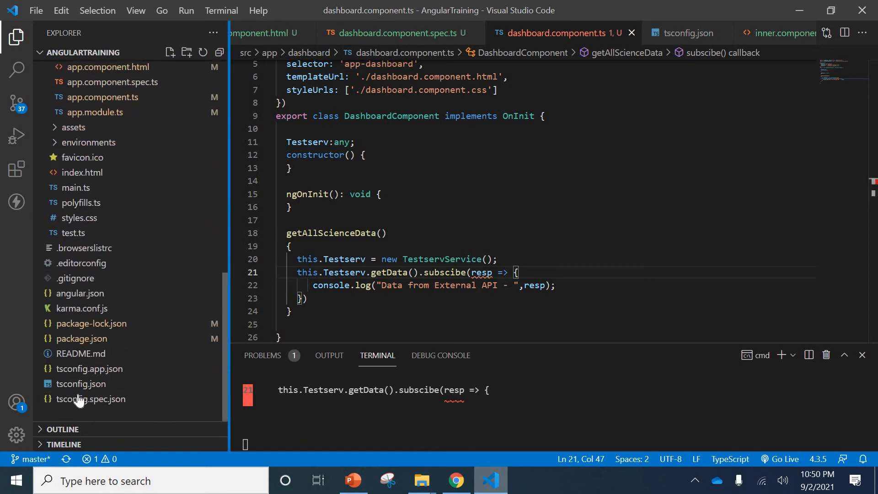
mouse_move(80, 383)
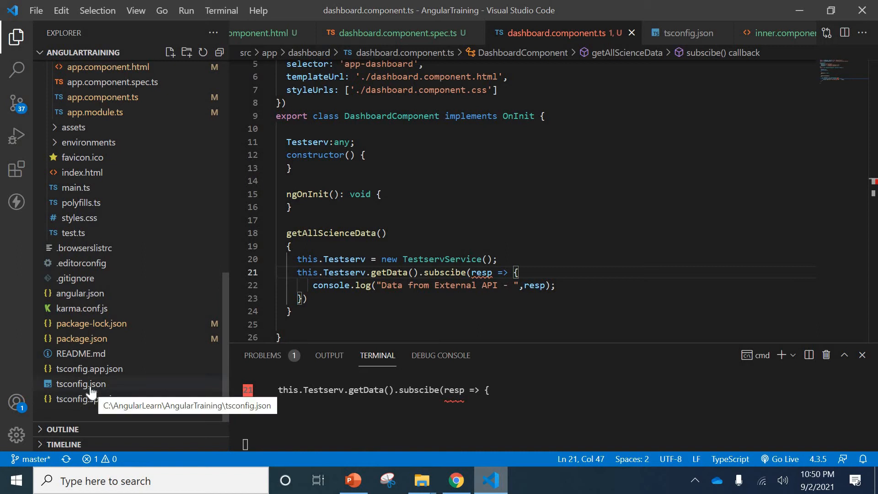
click(81, 383)
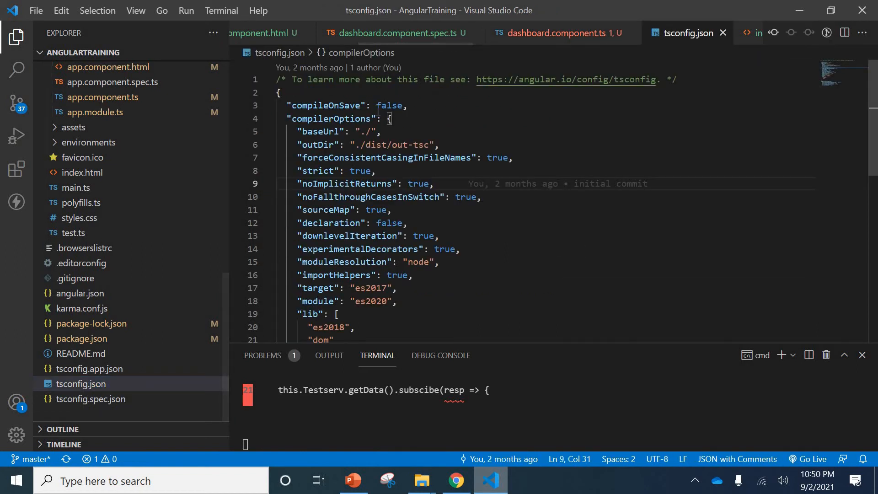
mouse_move(549, 212)
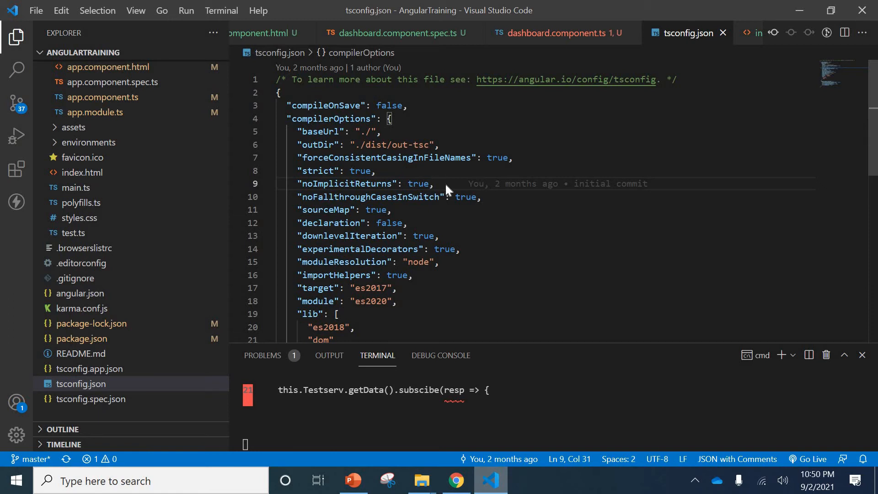
text("")
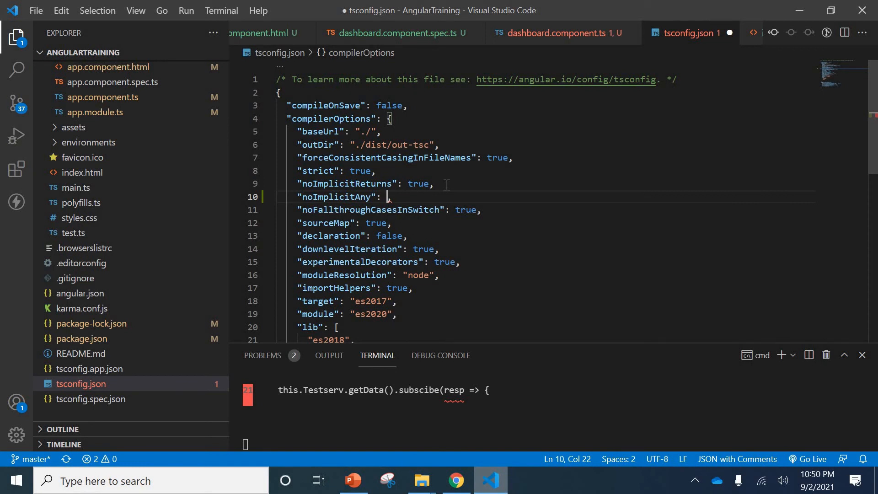
text(false)
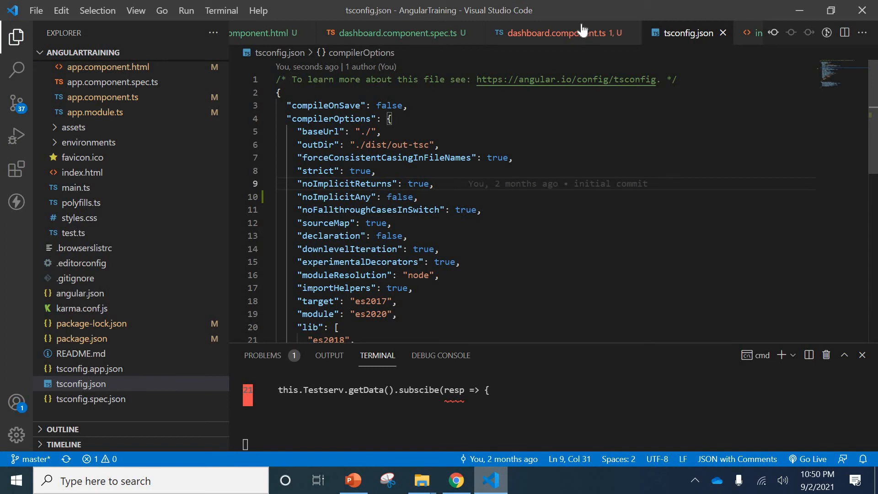
click(551, 33)
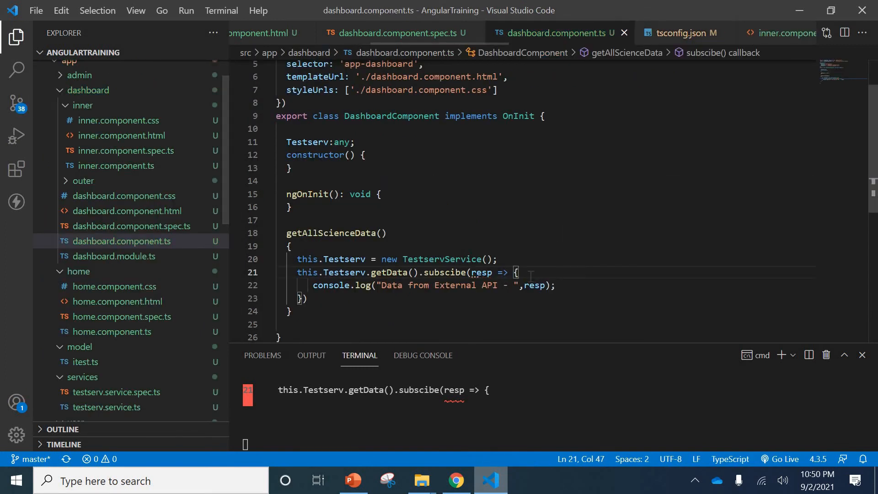